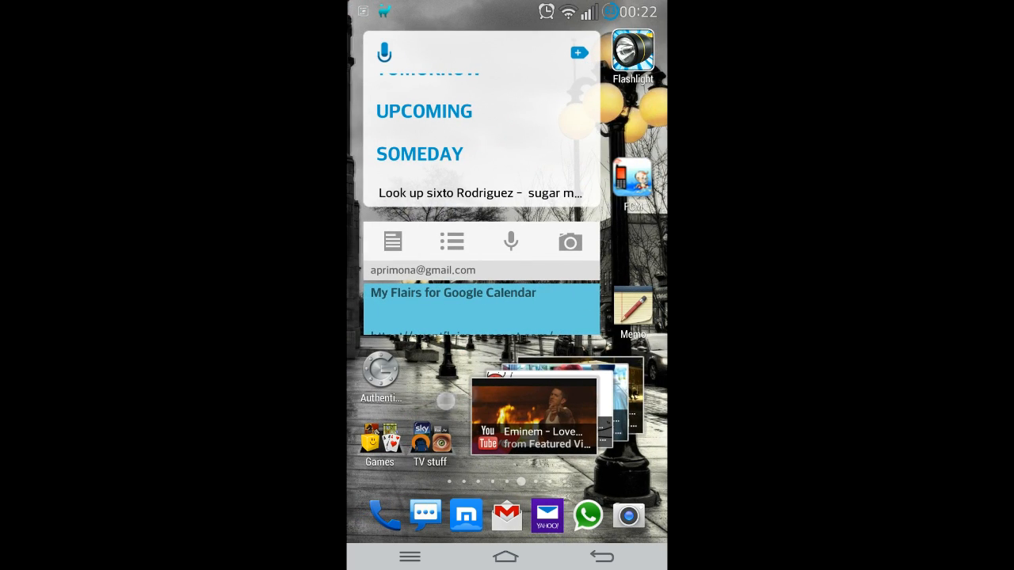
# Step: Pull down the notification shade and switch on automatic screen rotation from the quick toggles
pyautogui.moveTo(507, 8); pyautogui.dragTo(507, 238)
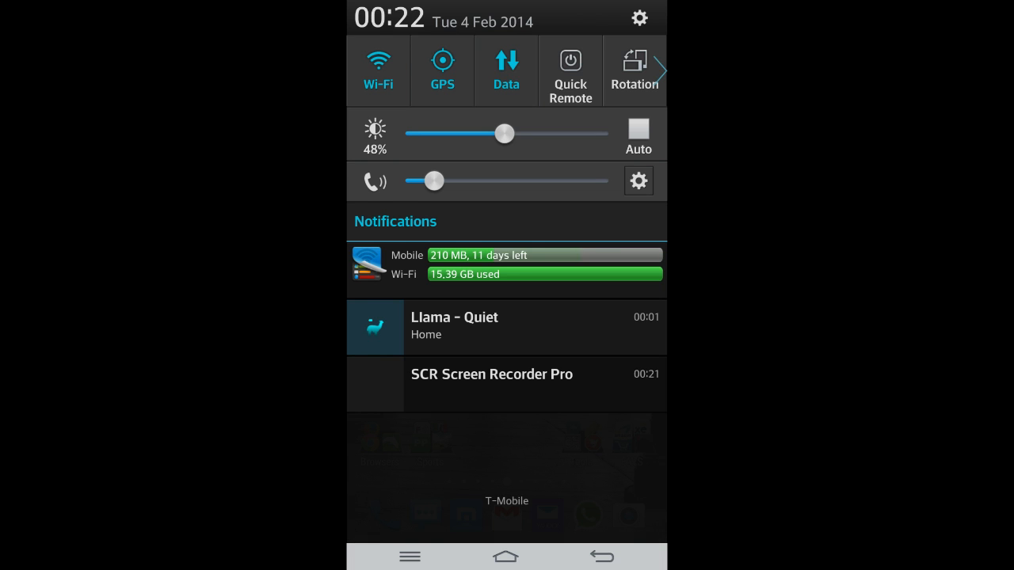
pyautogui.click(570, 71)
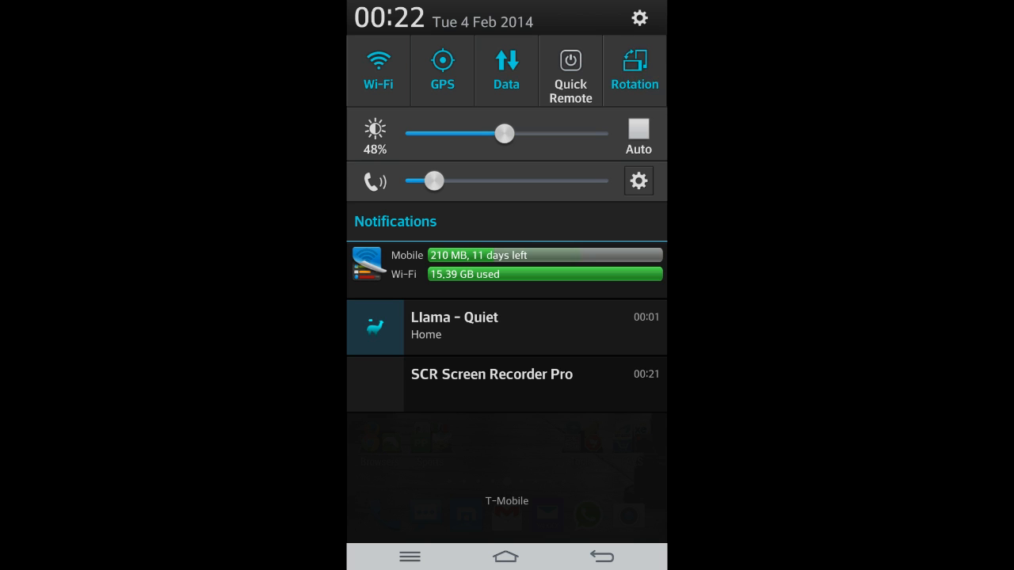
pyautogui.click(635, 70)
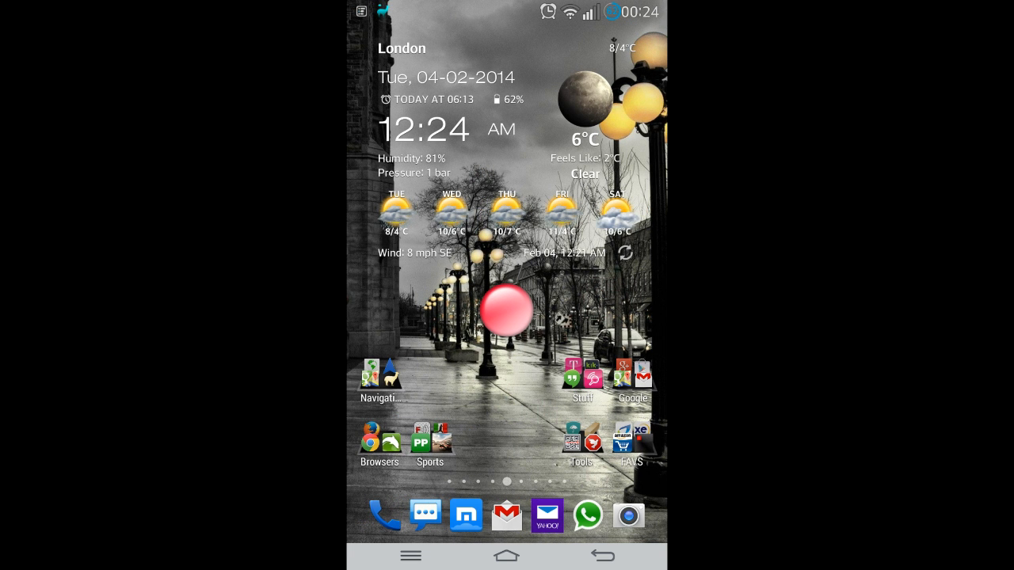
# Step: Launch QuickRemote onto the LG 40" salotto TV remote in the Salotto room
pyautogui.click(633, 434)
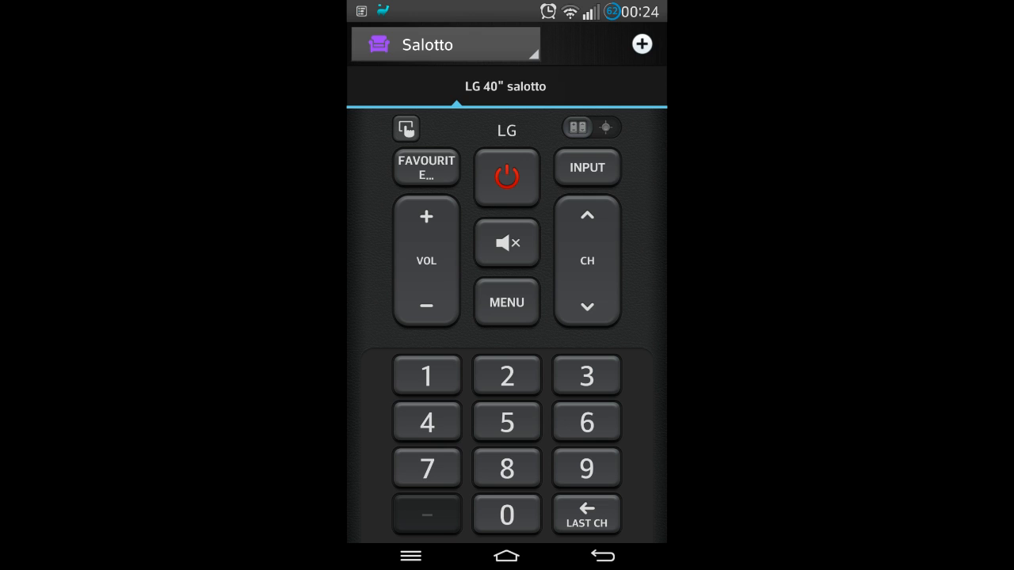
# Step: Choose My bedroom from the room list, showing the TV 1 and Set-top box 1 remote
pyautogui.click(445, 45)
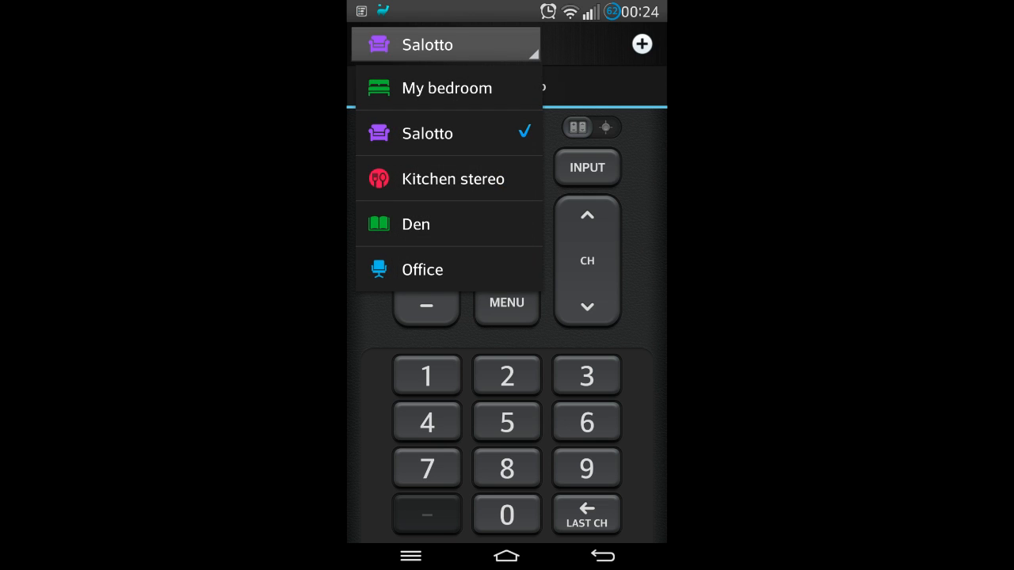
pyautogui.click(447, 88)
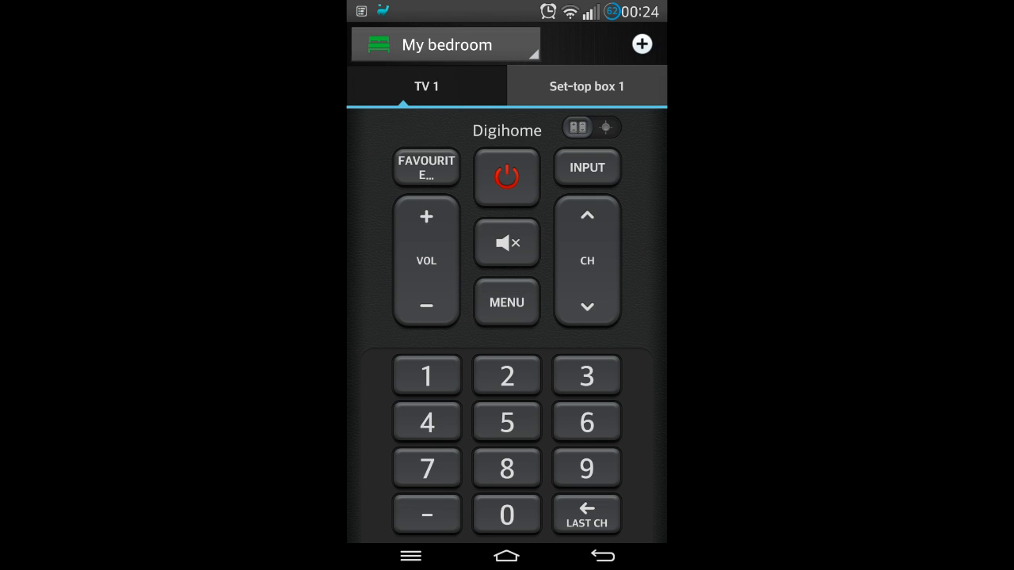
pyautogui.click(445, 44)
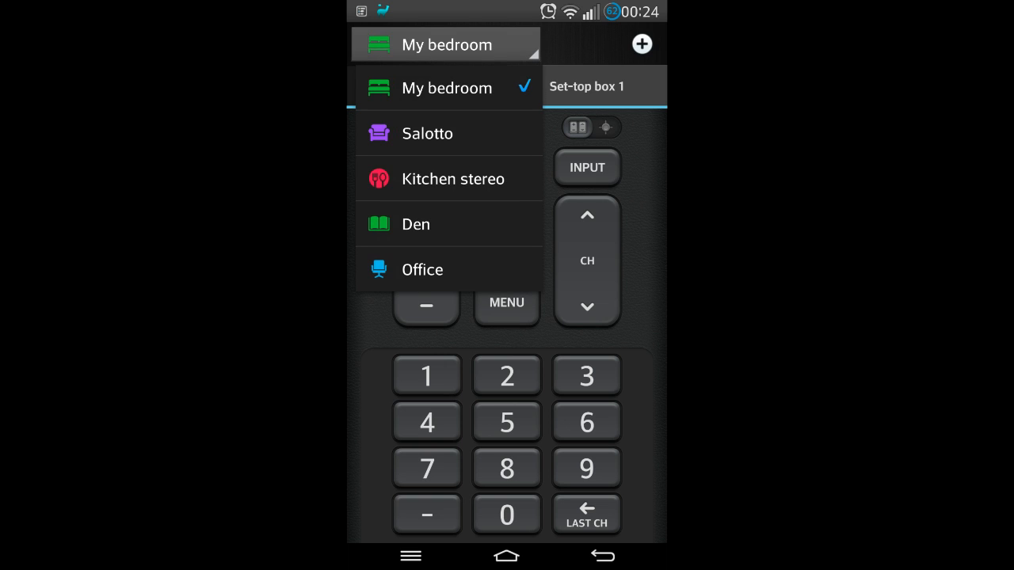
pyautogui.click(446, 88)
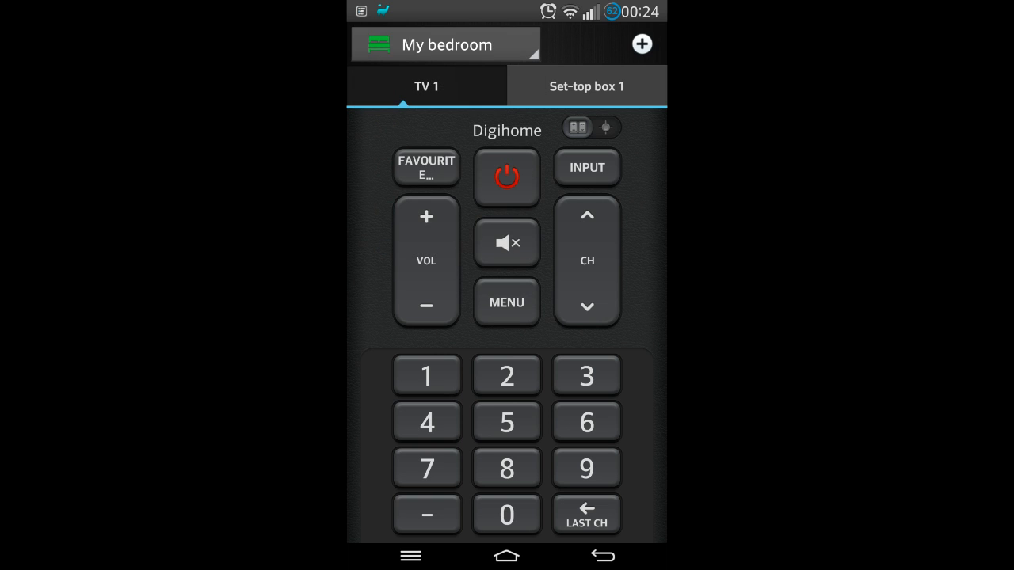